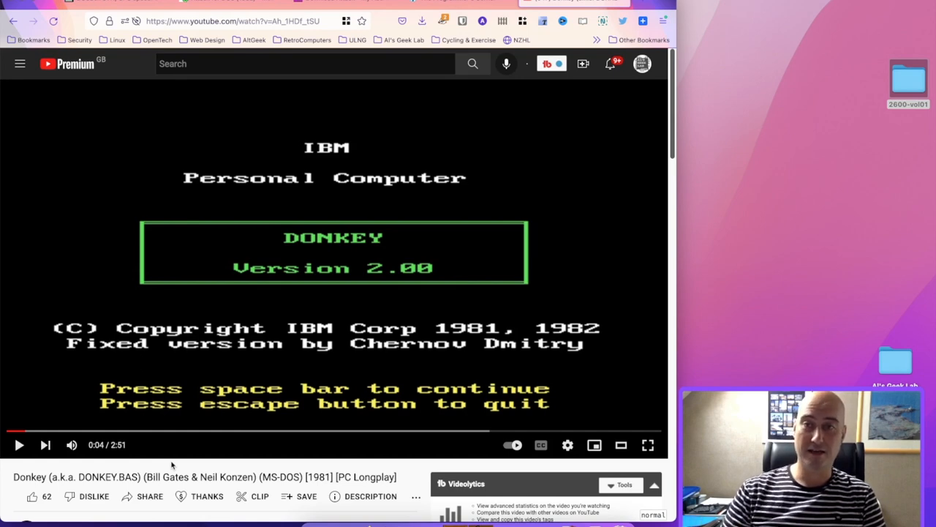
mouse_move(57, 456)
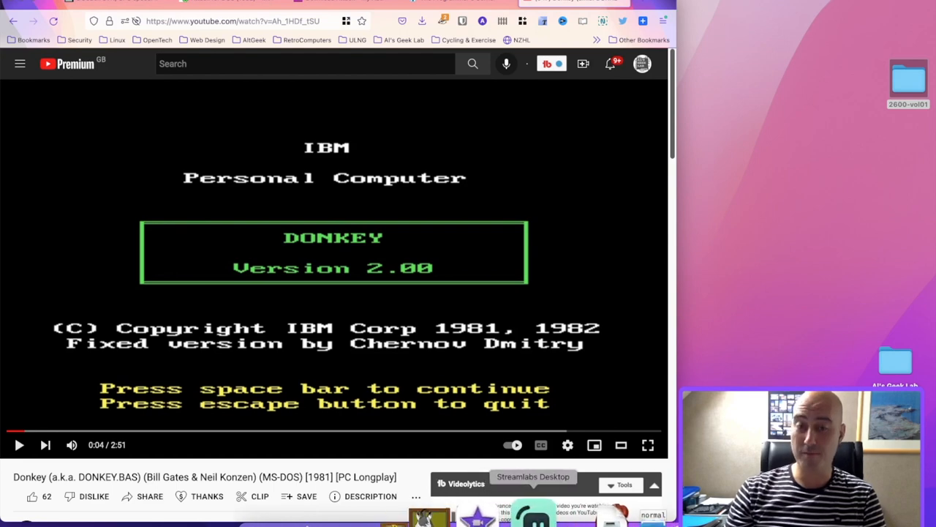
Bring up the Internet Archive's Attack page and scroll down through its description.
click(205, 21)
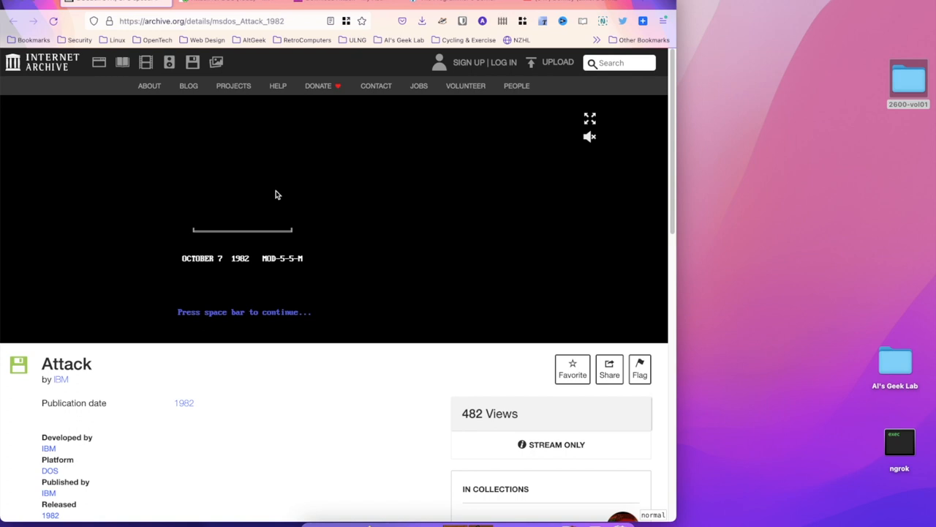
scroll(down, 3)
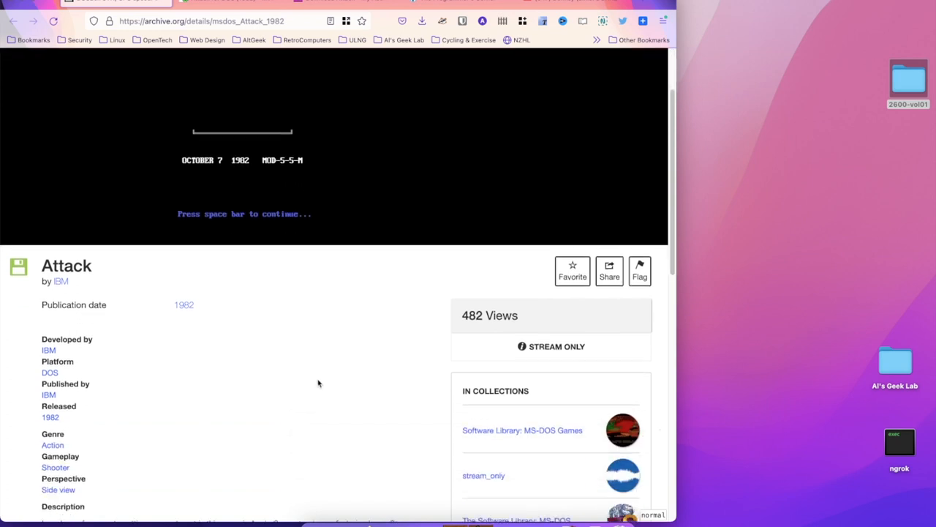
scroll(up, 3)
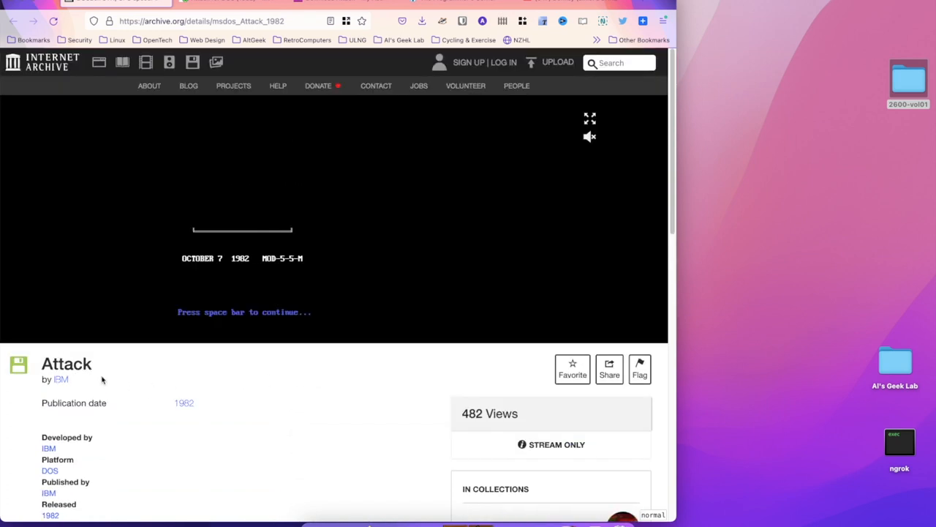
scroll(down, 3)
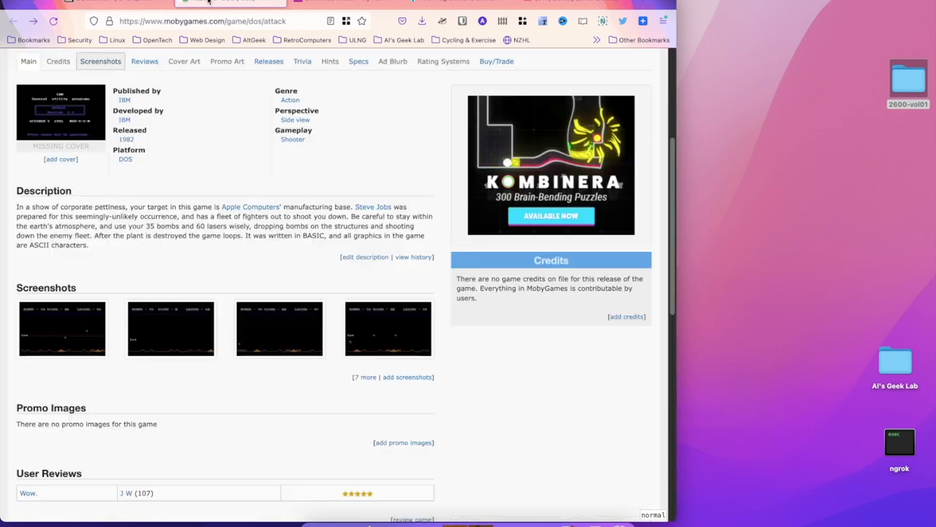
scroll(down, 3)
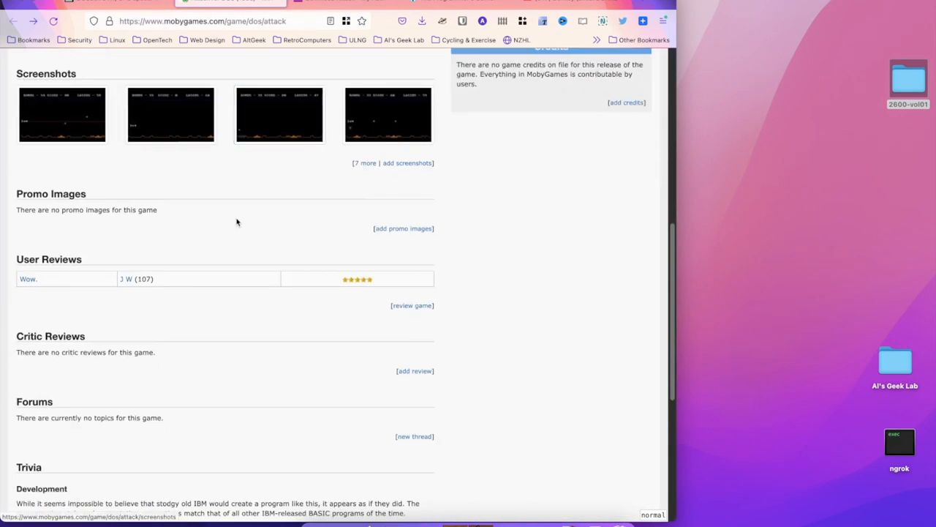
scroll(down, 3)
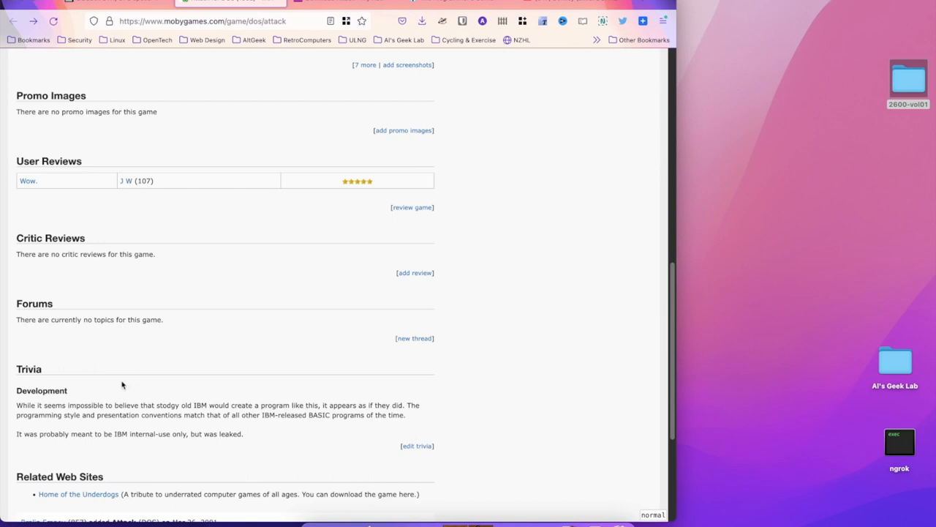
mouse_move(22, 409)
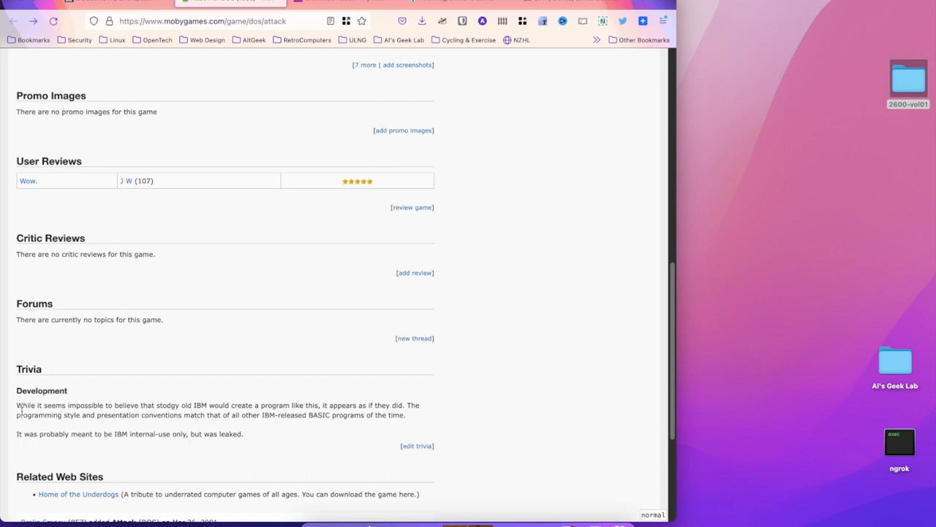
mouse_move(129, 359)
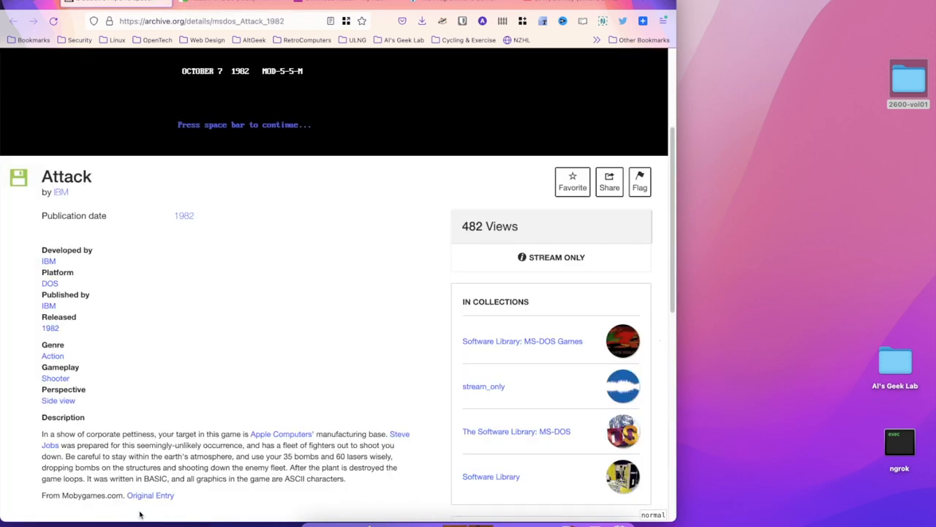
scroll(down, 3)
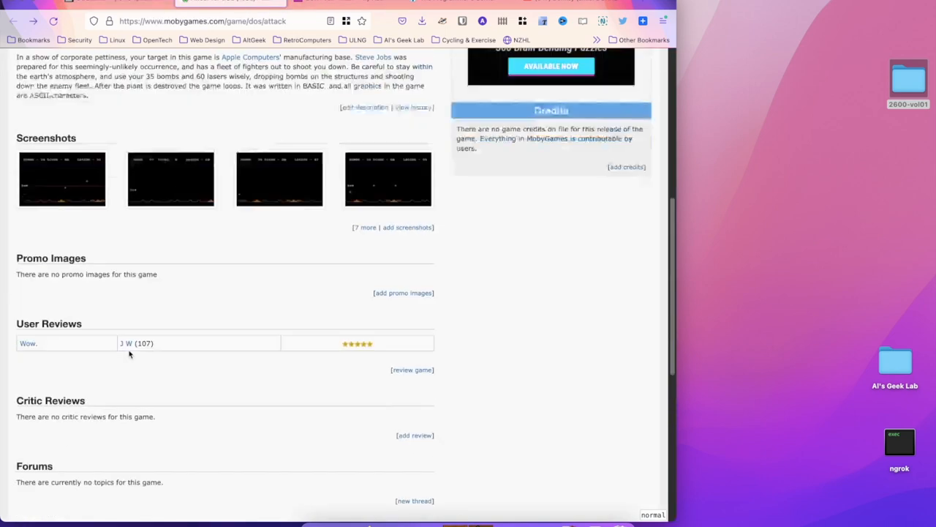
scroll(up, 3)
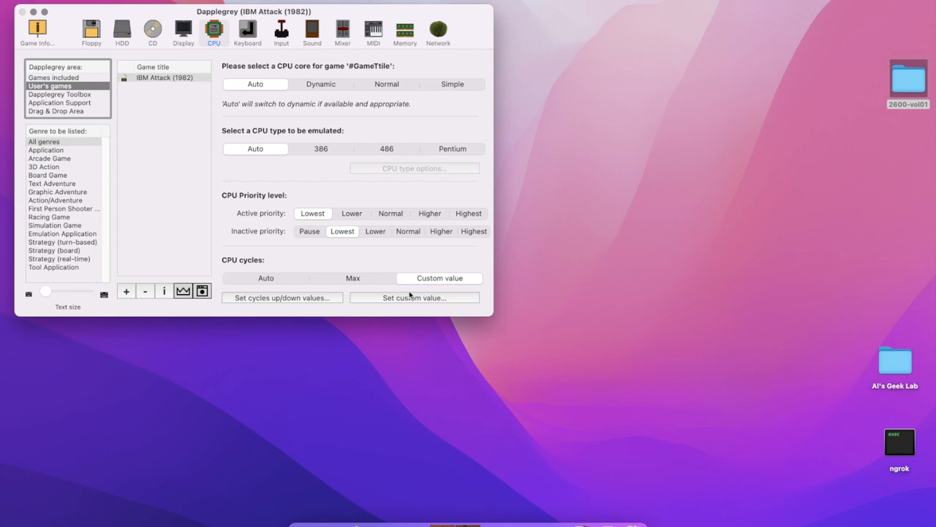
mouse_move(158, 83)
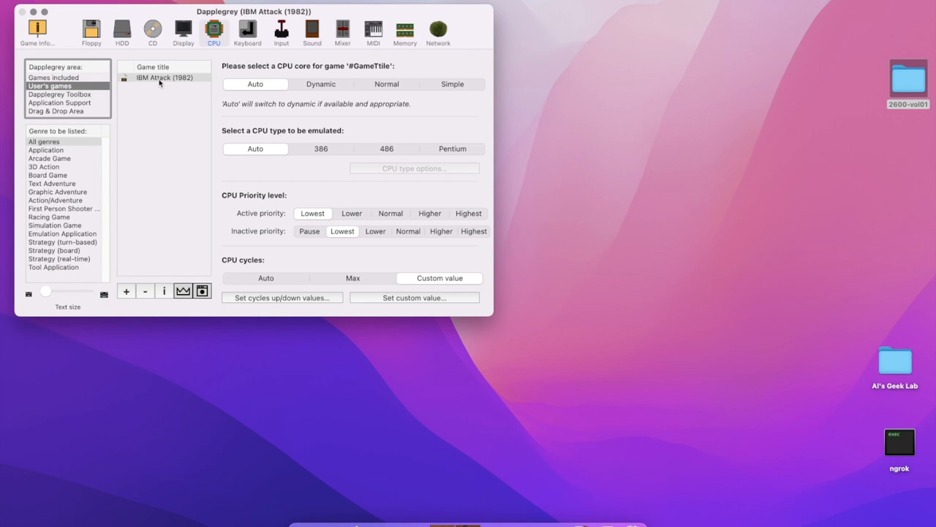
mouse_move(407, 307)
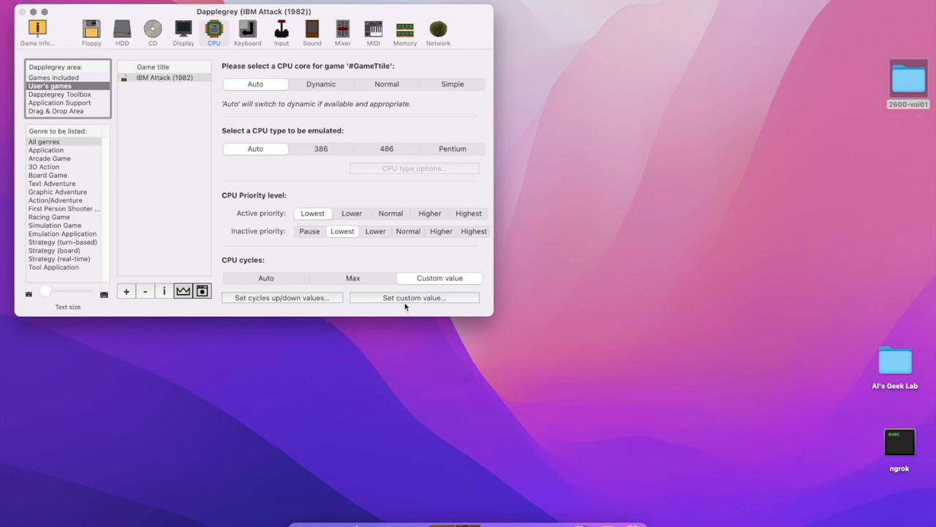
mouse_move(404, 299)
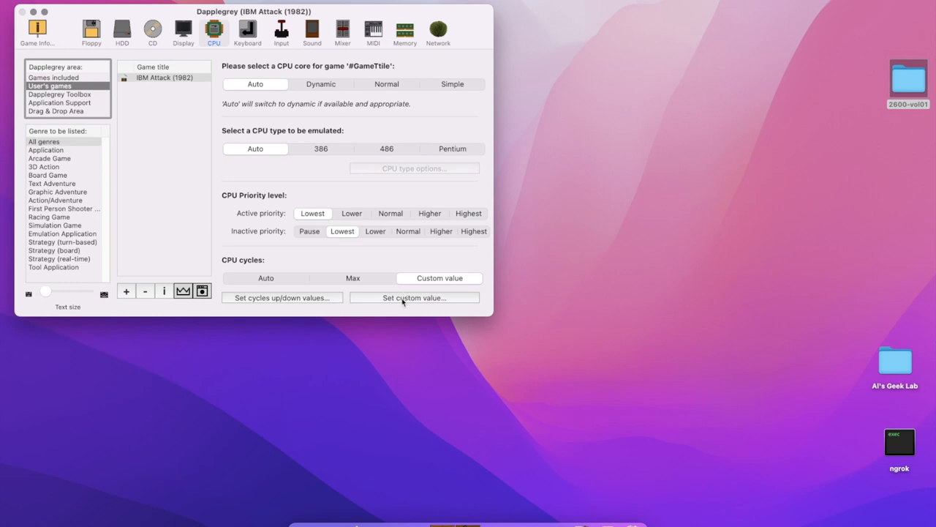
mouse_move(295, 159)
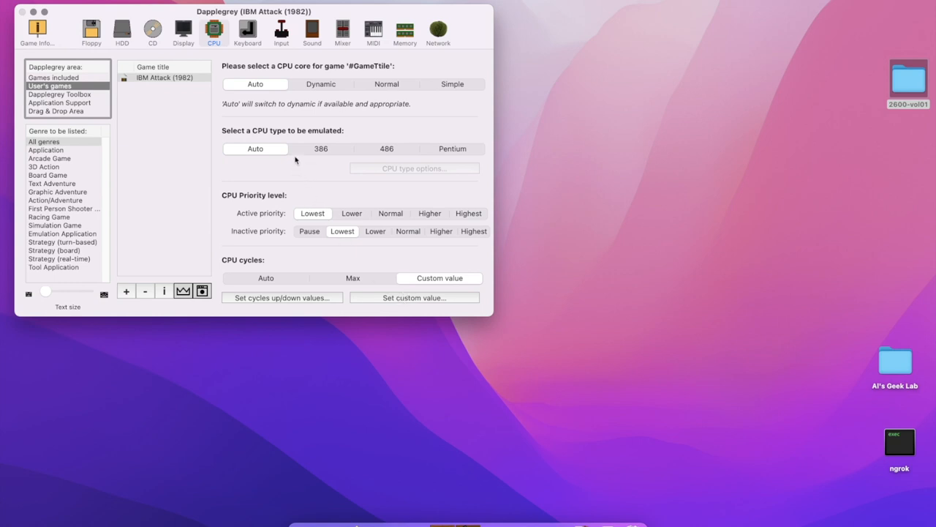
mouse_move(448, 158)
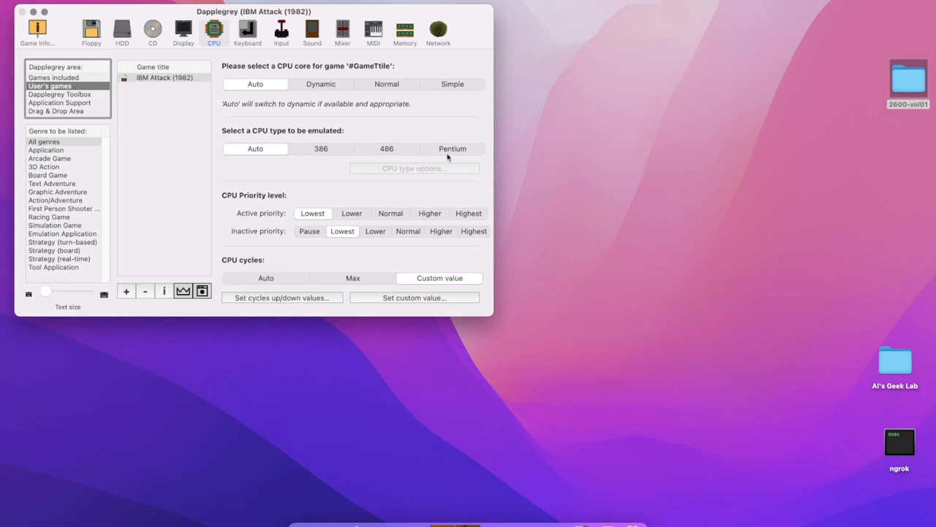
mouse_move(450, 239)
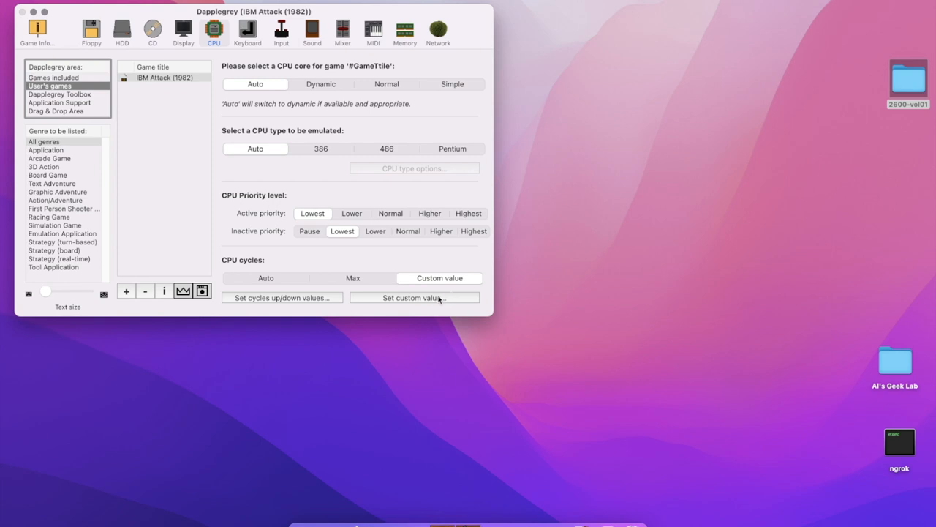
Check the custom CPU cycles setting twice, then run IBM Attack (1982) from the menu.
click(413, 297)
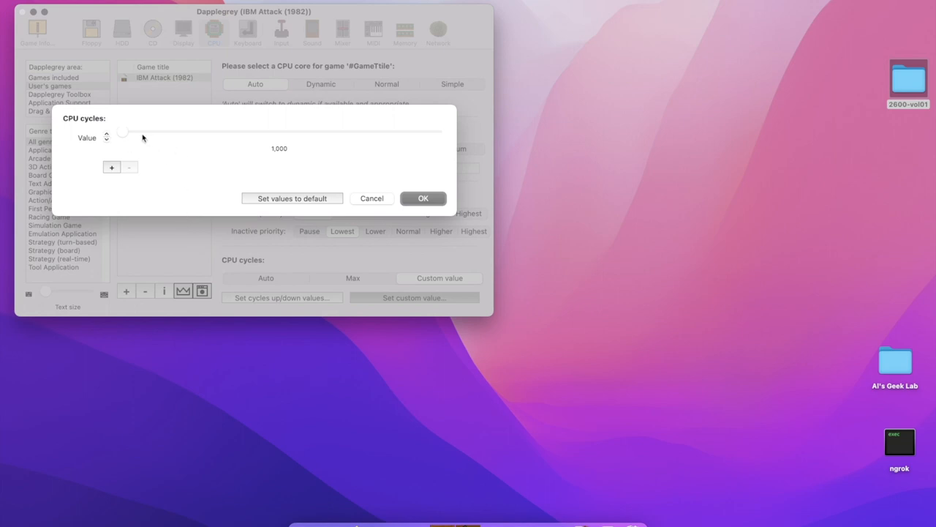
mouse_move(313, 180)
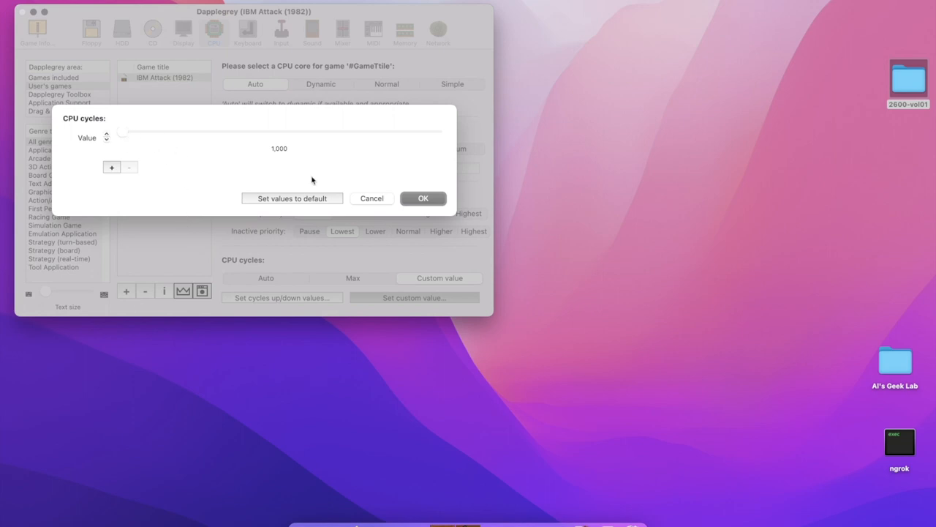
click(423, 199)
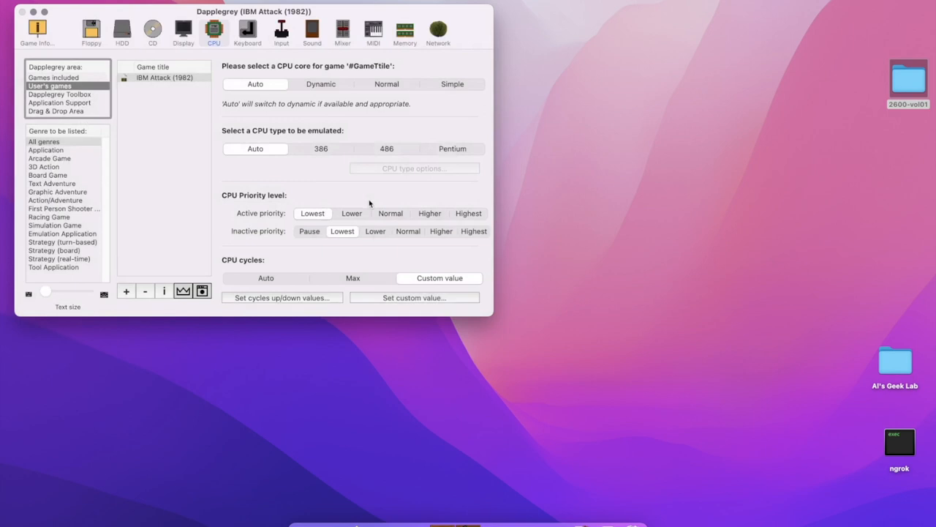
mouse_move(319, 278)
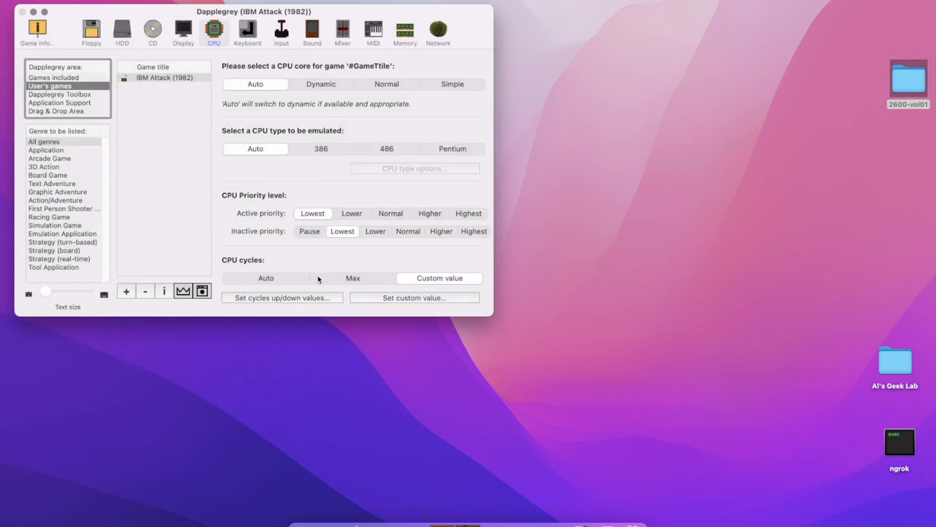
mouse_move(431, 298)
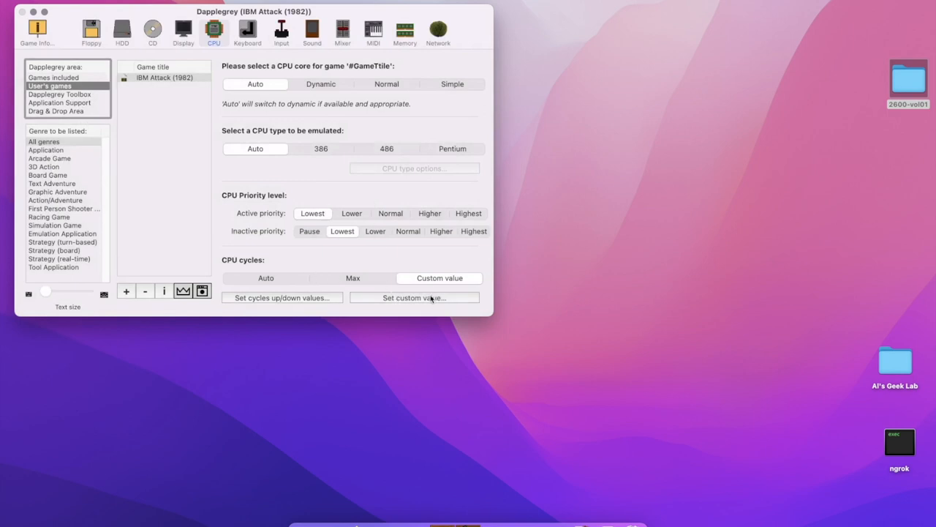
click(414, 297)
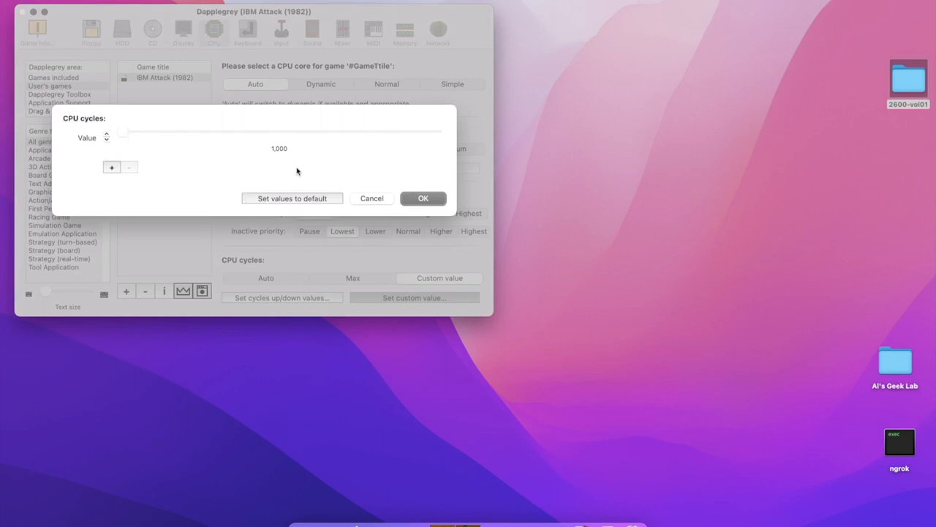
click(422, 199)
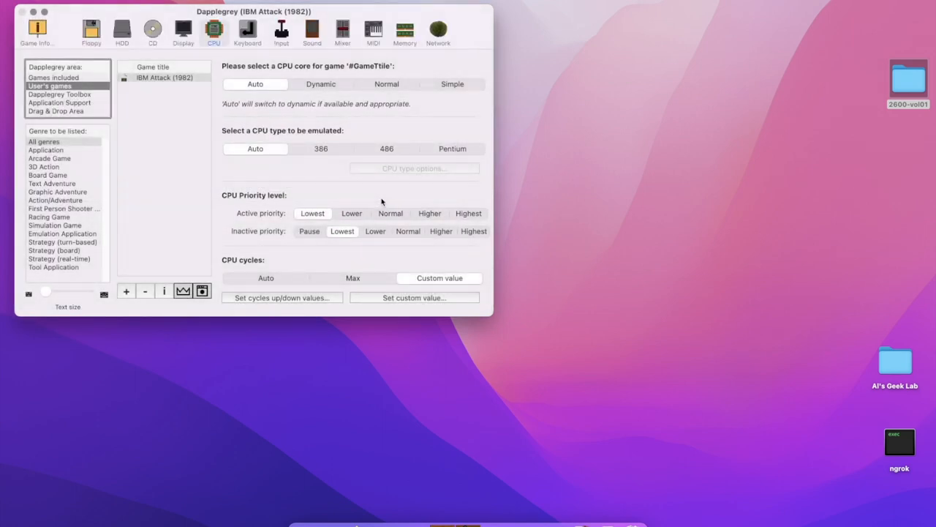
mouse_move(432, 120)
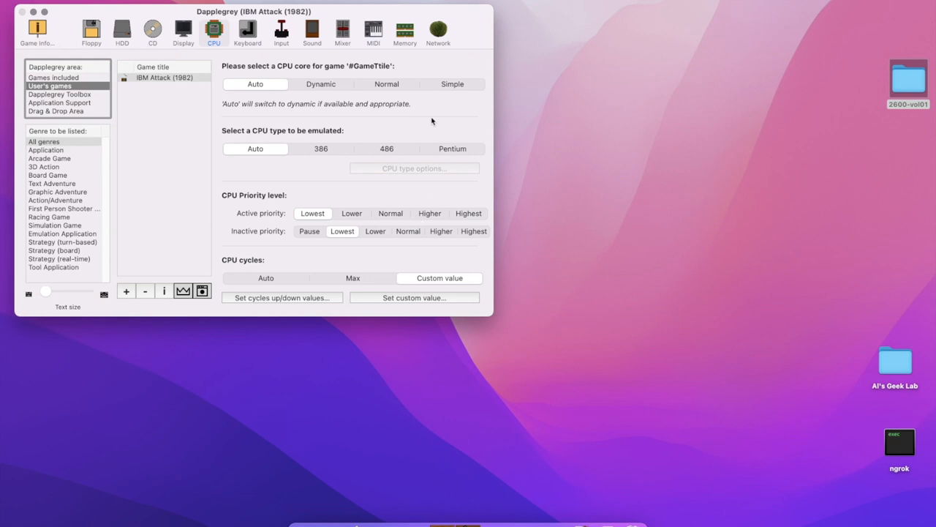
mouse_move(422, 115)
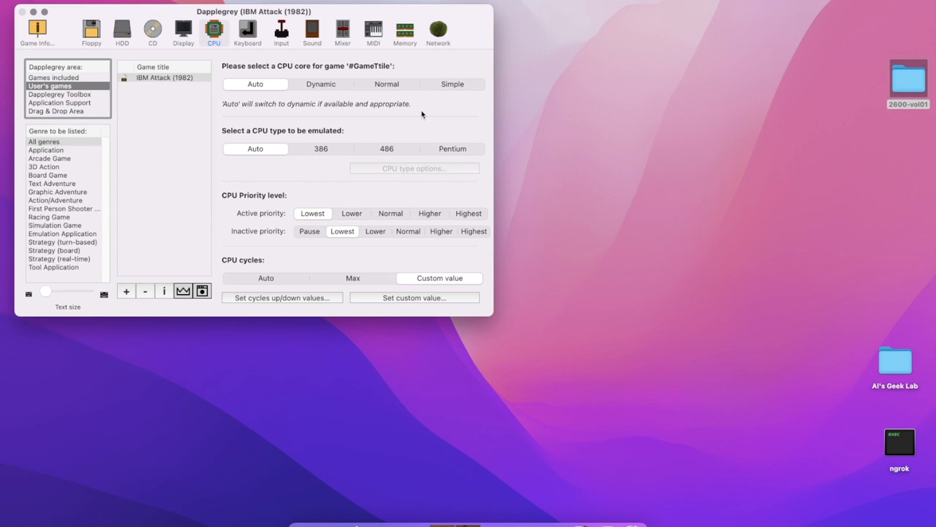
mouse_move(421, 114)
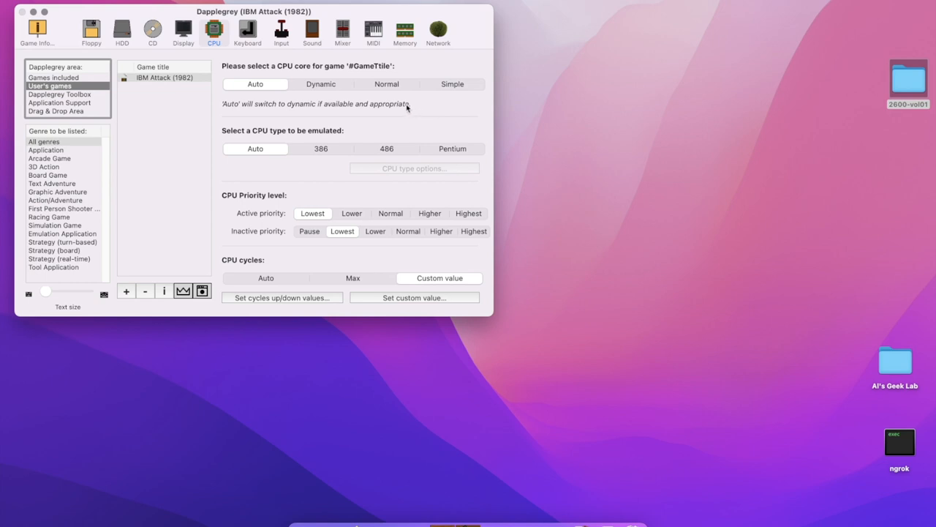
mouse_move(407, 109)
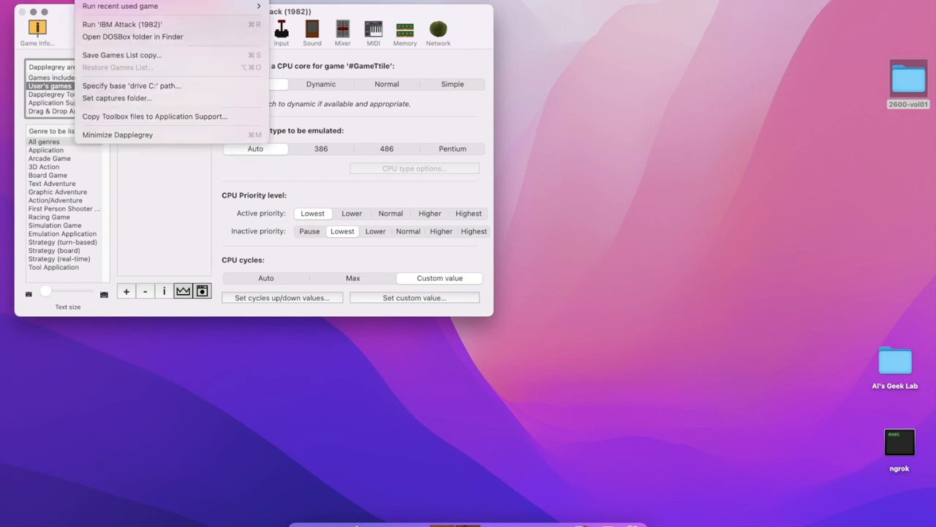
mouse_move(120, 24)
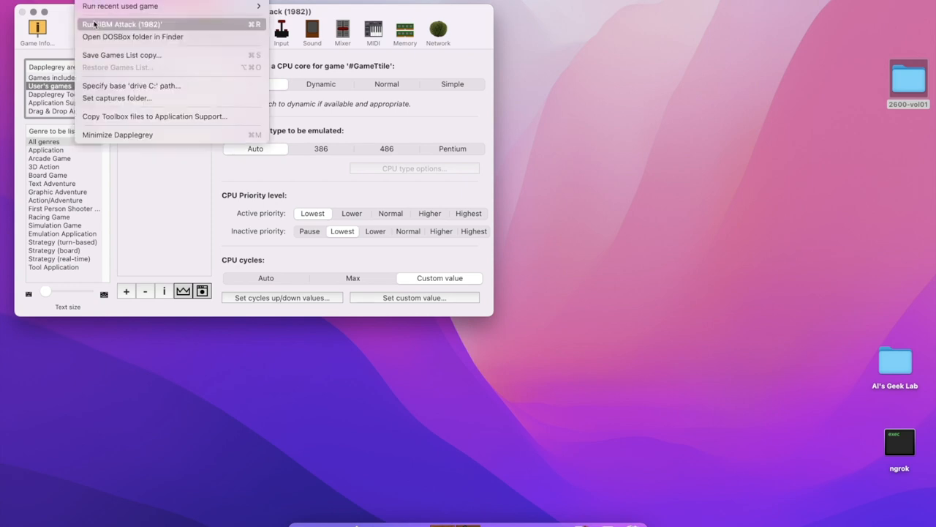
click(120, 24)
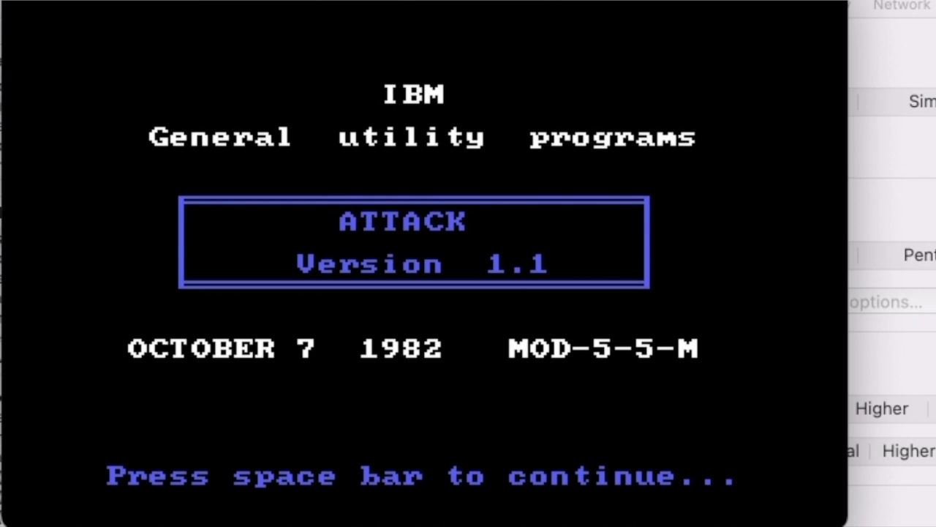
mouse_move(158, 363)
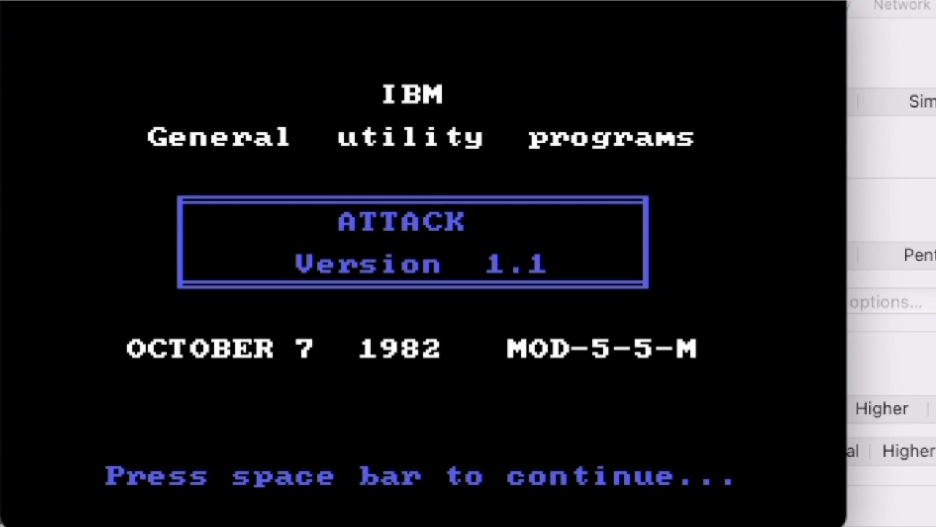
Continue past Attack's Version 1.1 title screen to the mission instructions.
key(space)
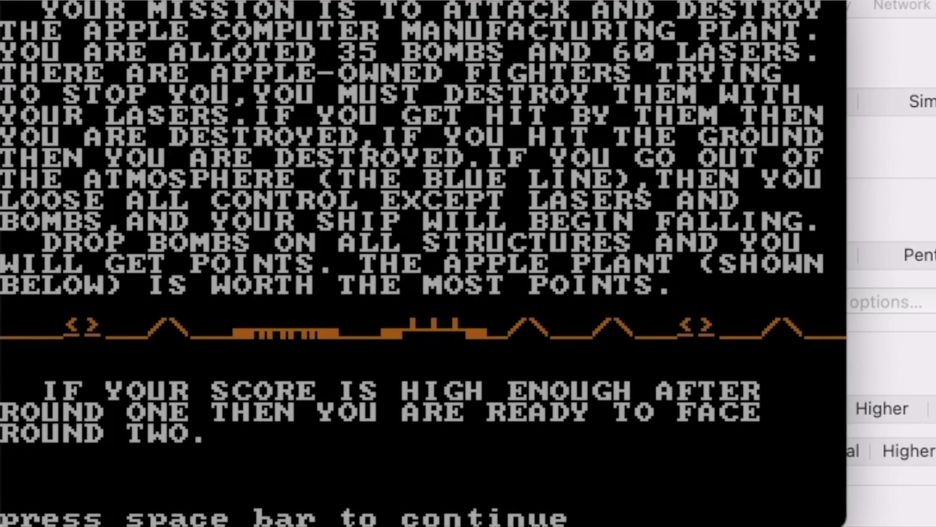
mouse_move(280, 343)
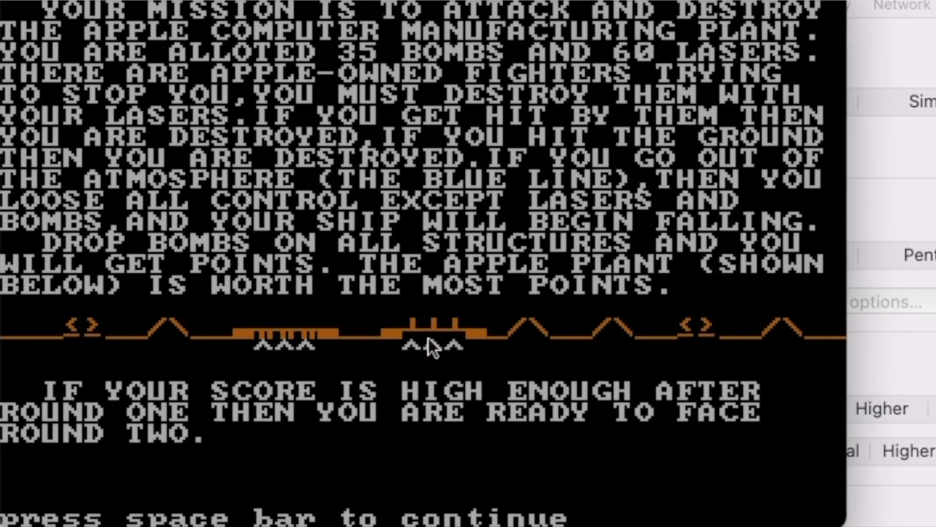
mouse_move(411, 357)
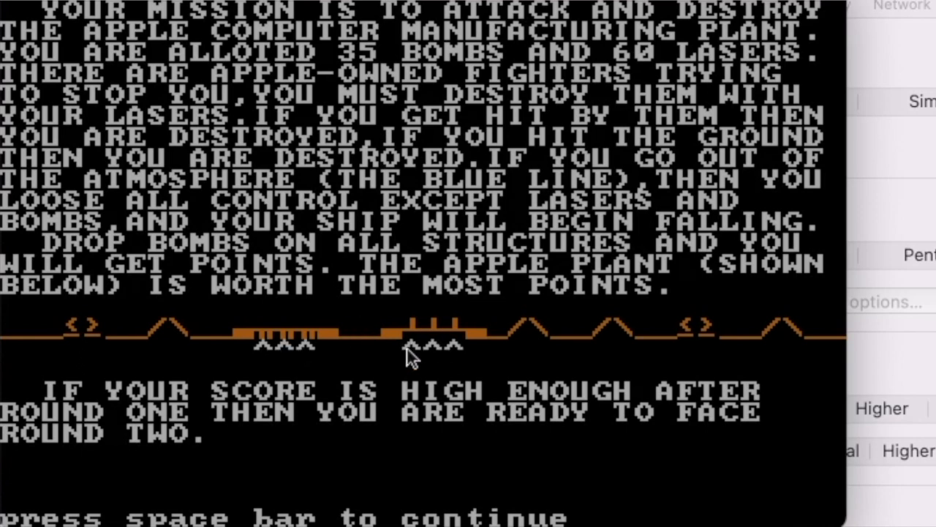
mouse_move(632, 334)
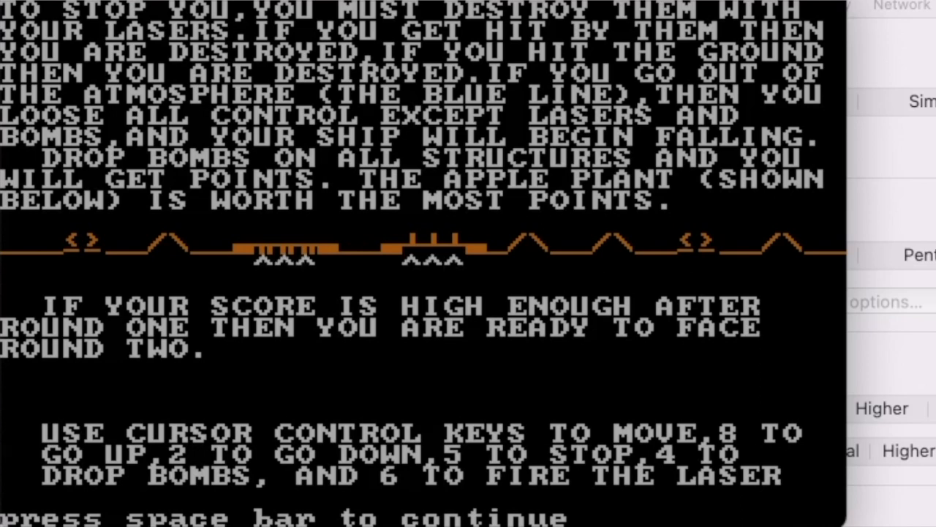
Advance past the instruction pages and intro screen into actual gameplay.
key(space)
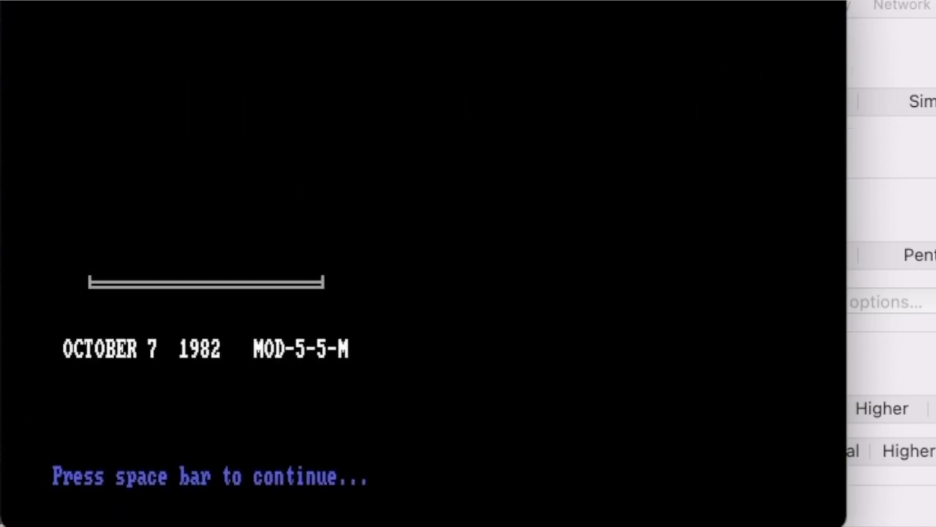
key(space)
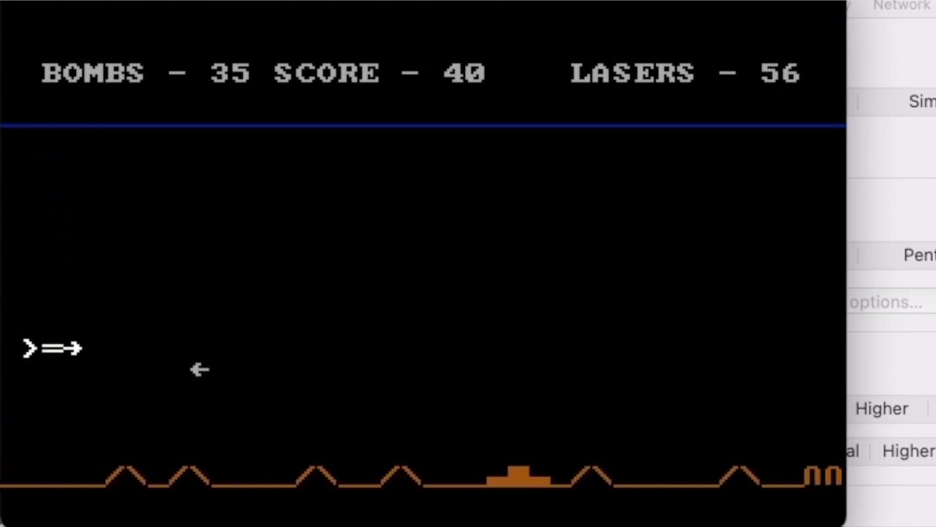
Play a round until it ends, then start a fresh round from the intro screen.
key(space)
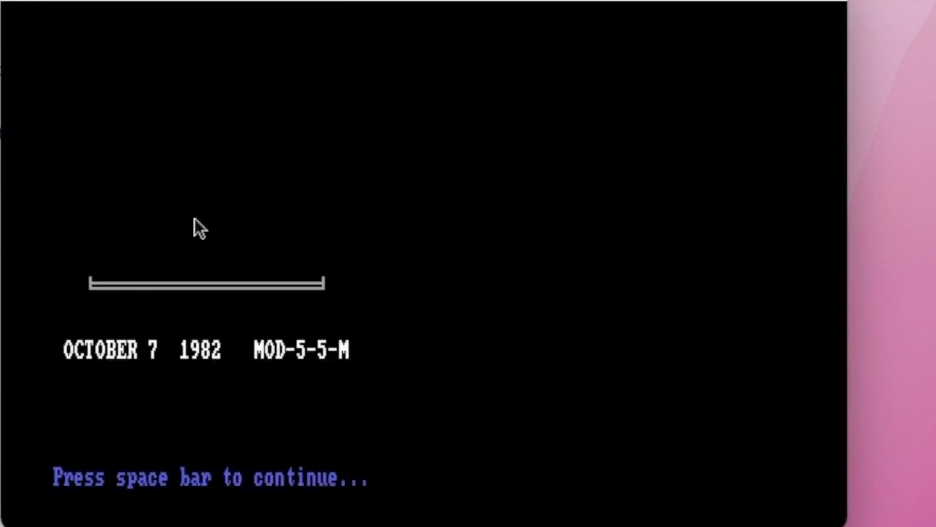
key(space)
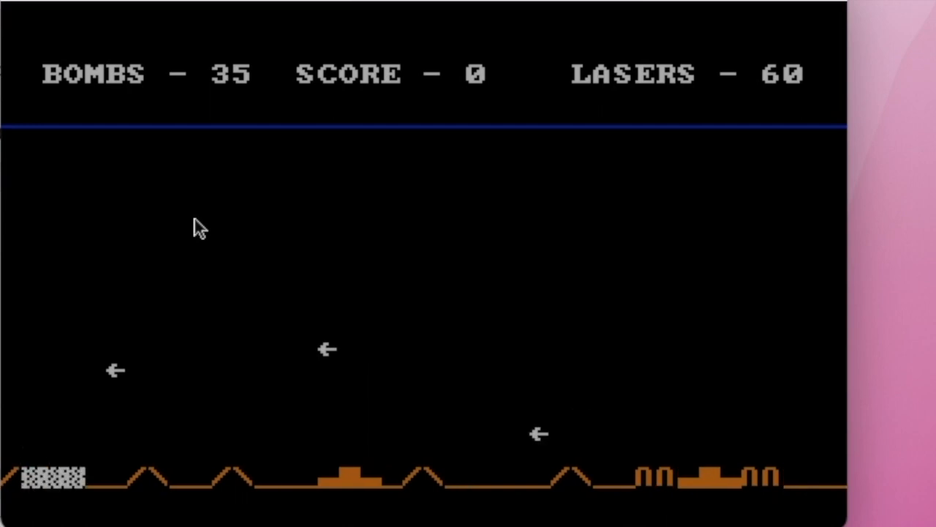
Start and play further rounds, then leave the game window for Dapplegrey.
key(space)
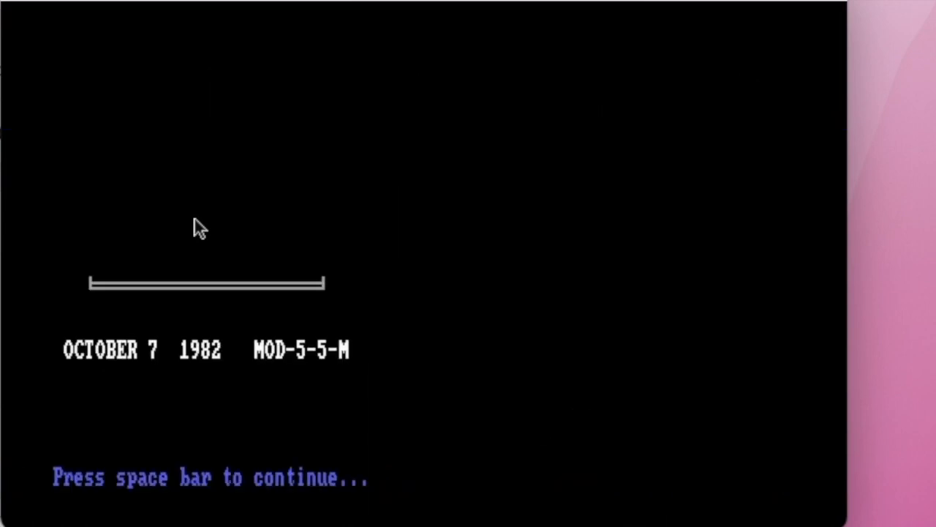
key(space)
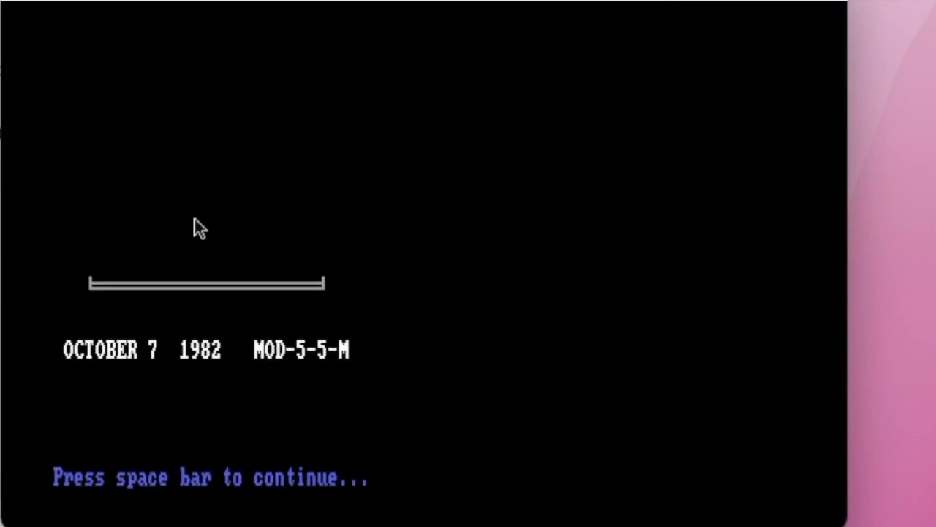
key(space)
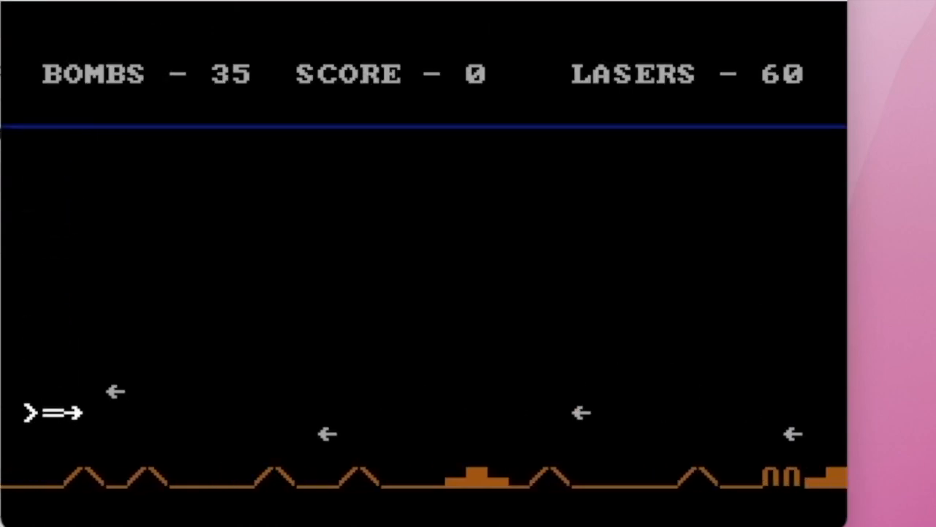
key(space)
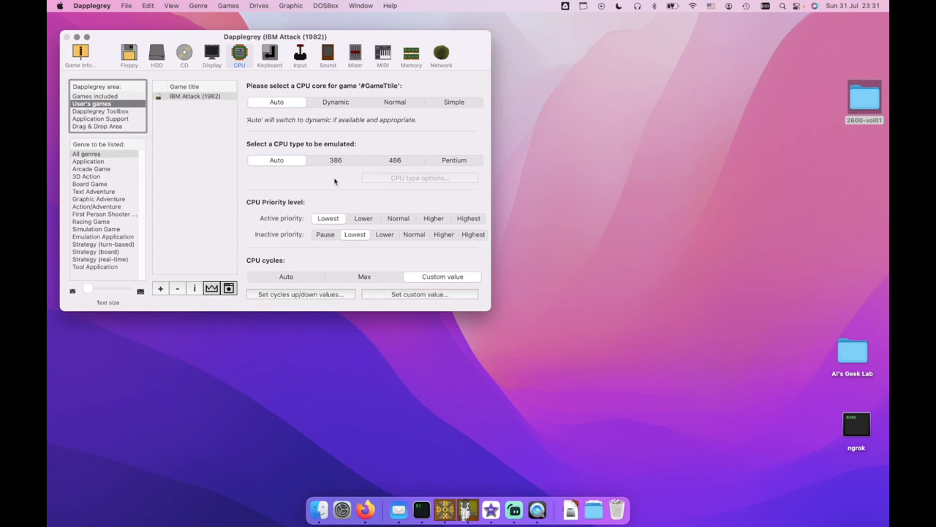
mouse_move(448, 505)
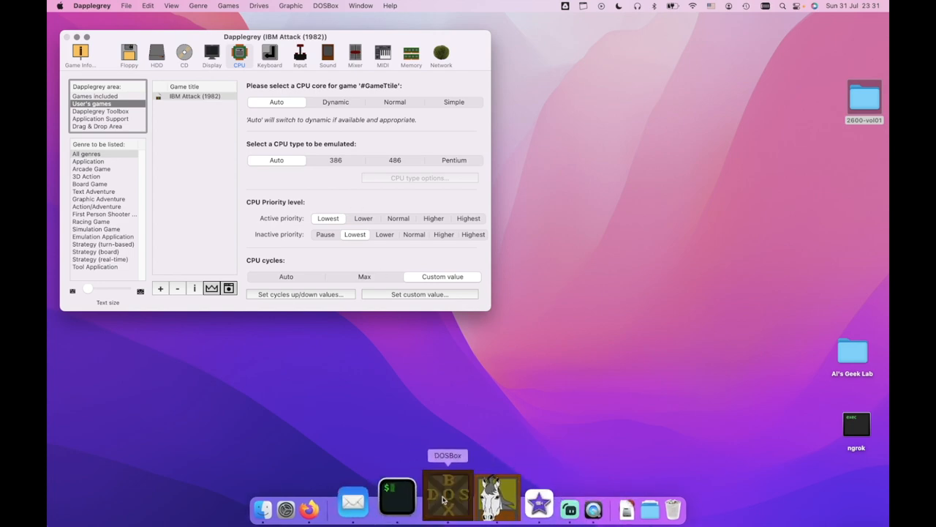
Return to DOSBox and list the GW-BASIC source with LIST and LIST 100.
click(448, 497)
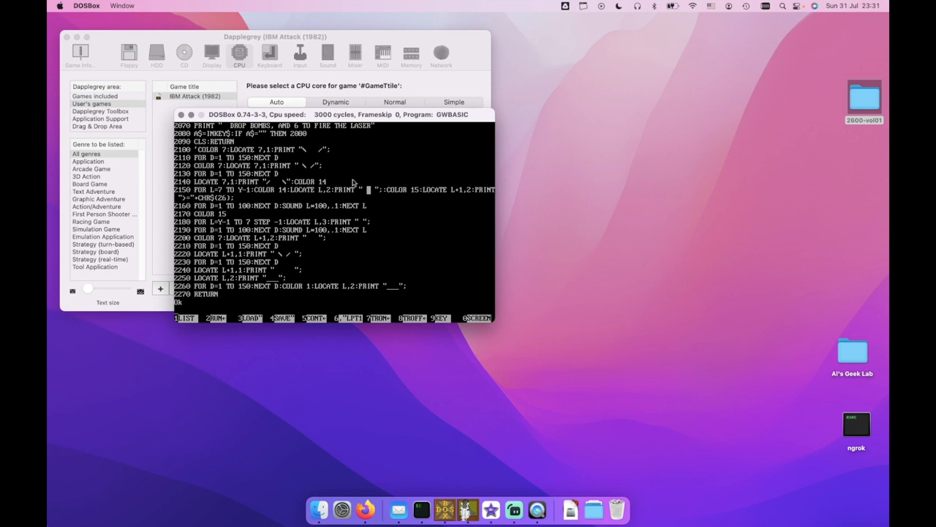
text(list)
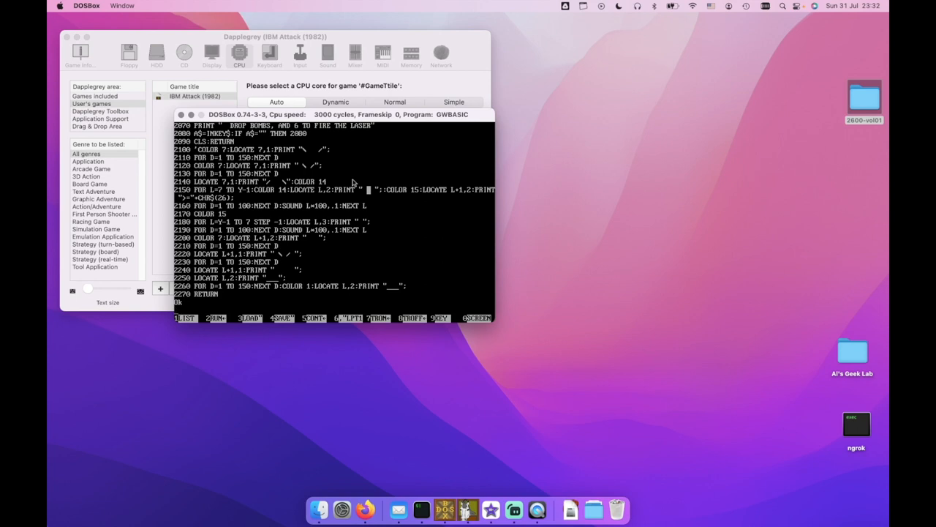
text(list 100)
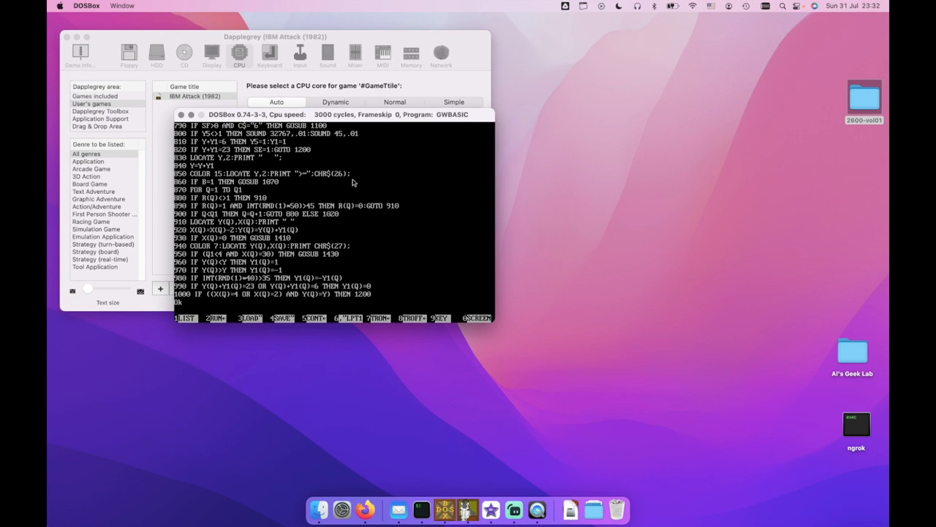
text(list)
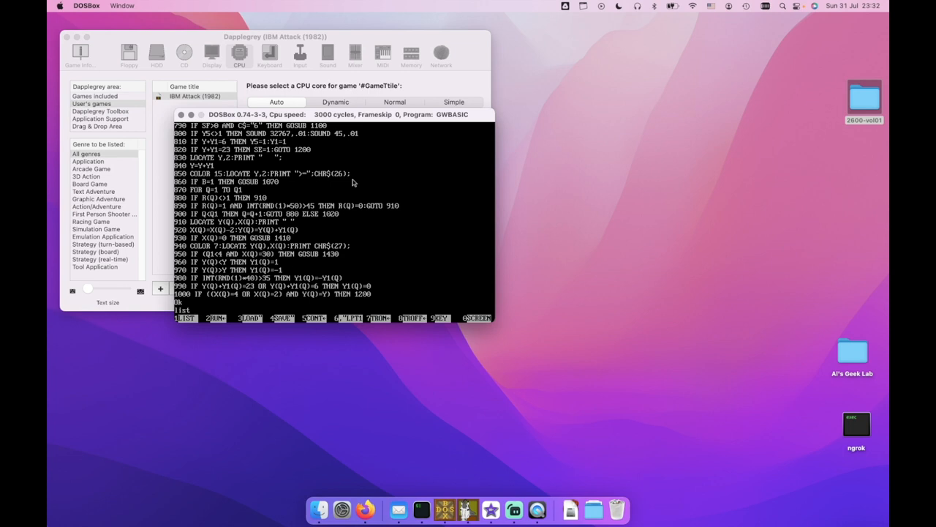
text(20)
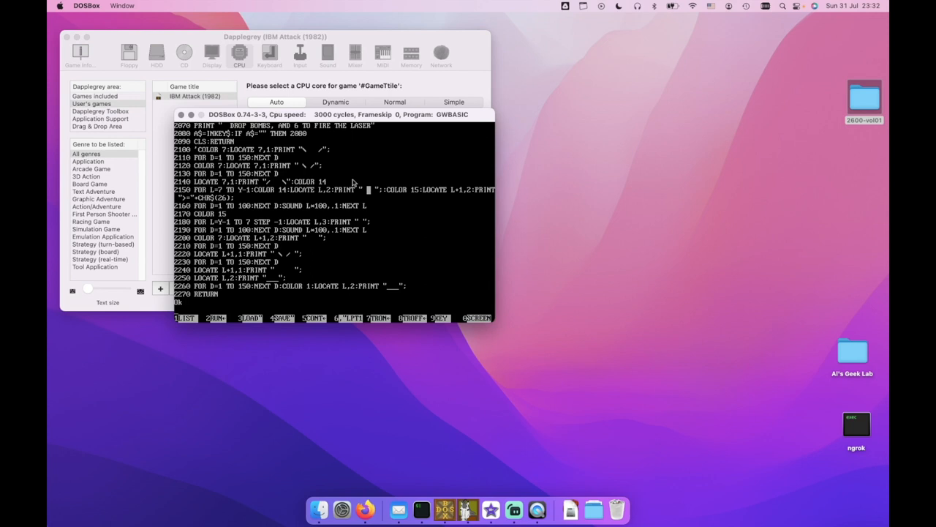
Request the closing routines with LIST 2220-4000.
text(list)
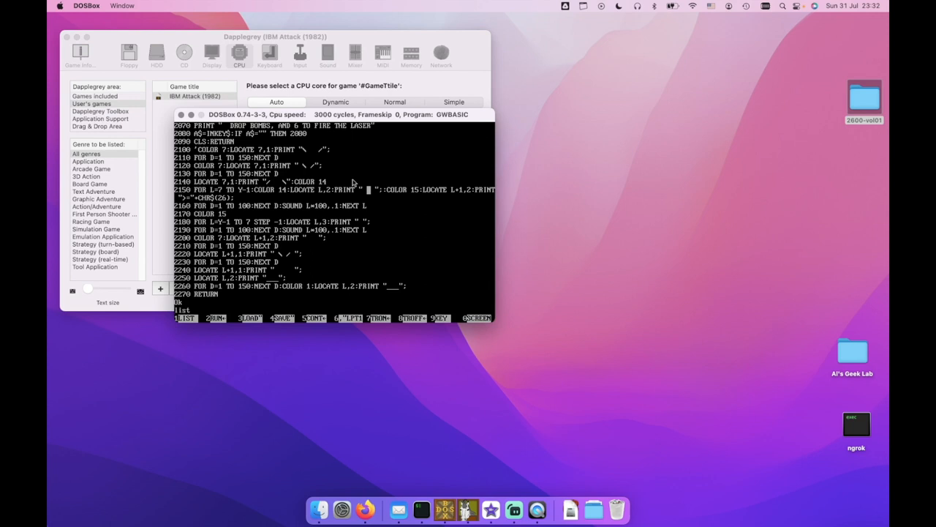
text(2)
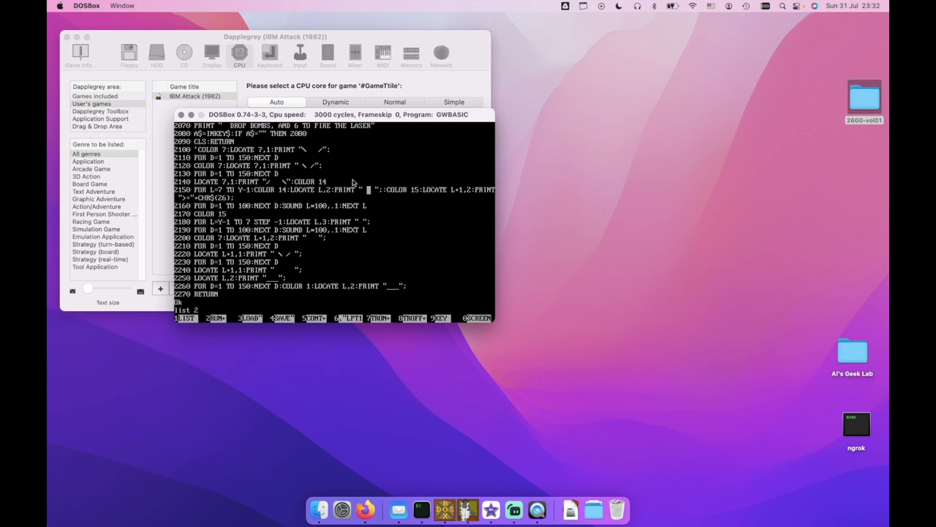
text(22)
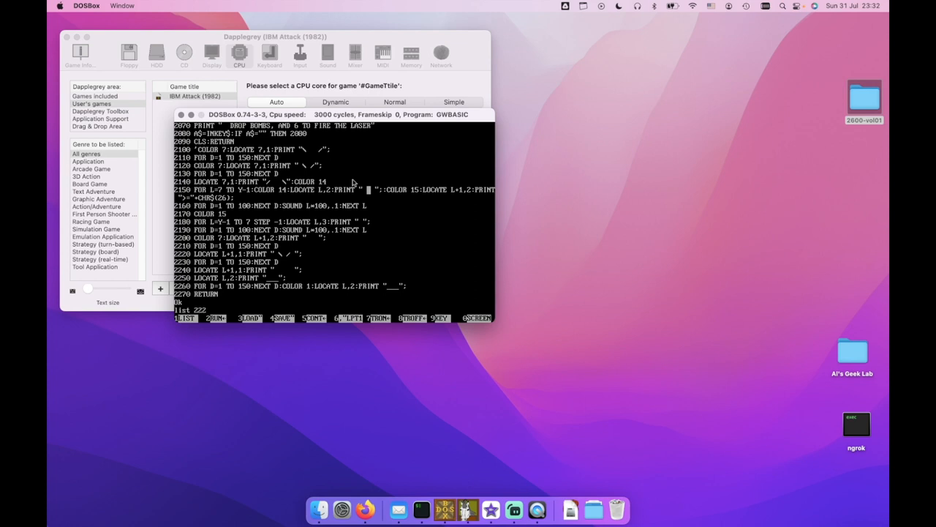
text(0-)
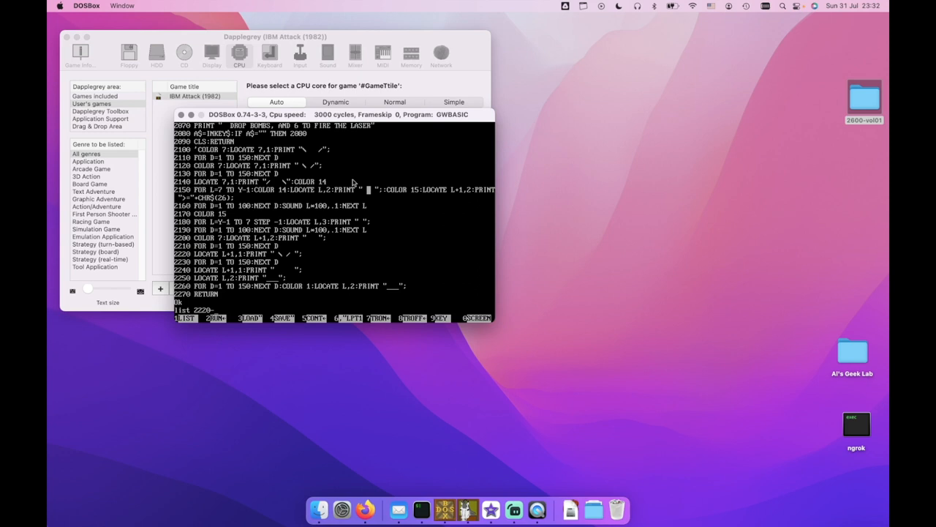
text(4000)
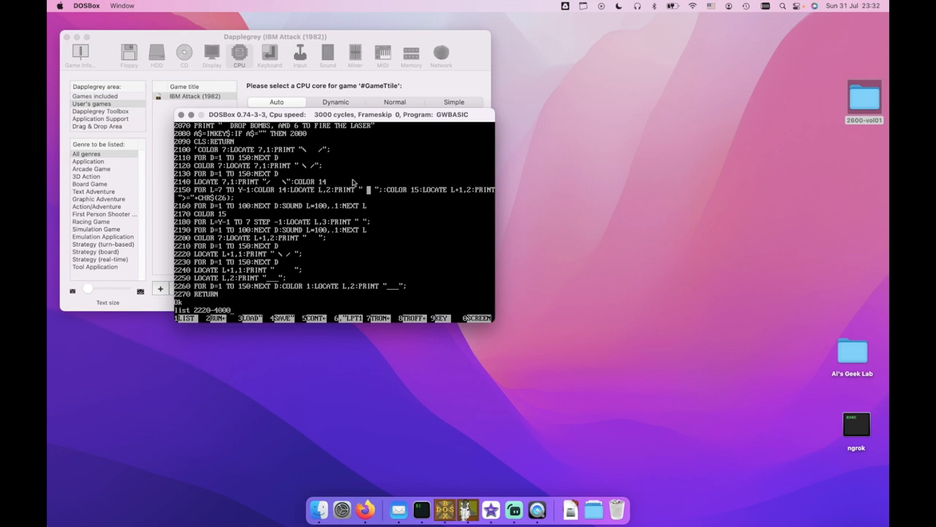